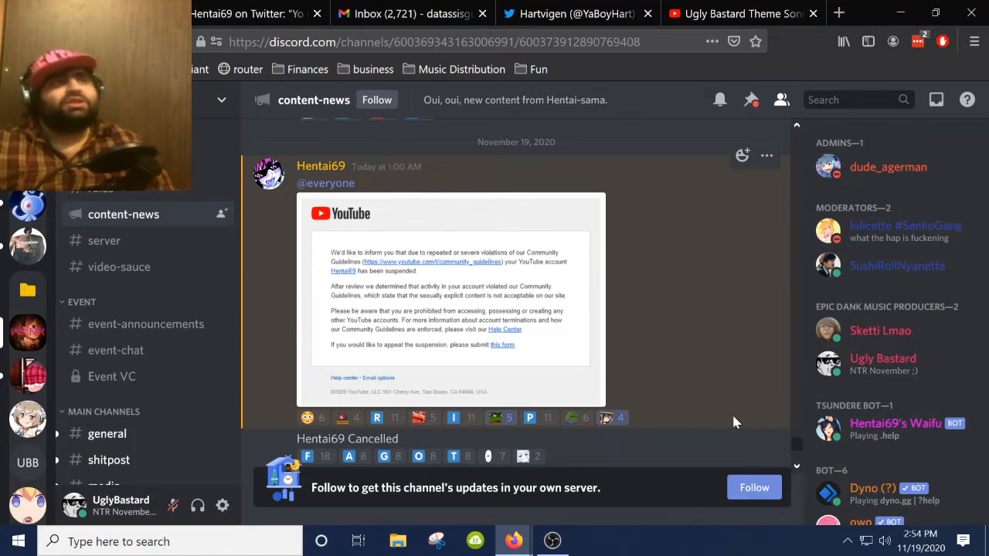
mouse_move(476, 187)
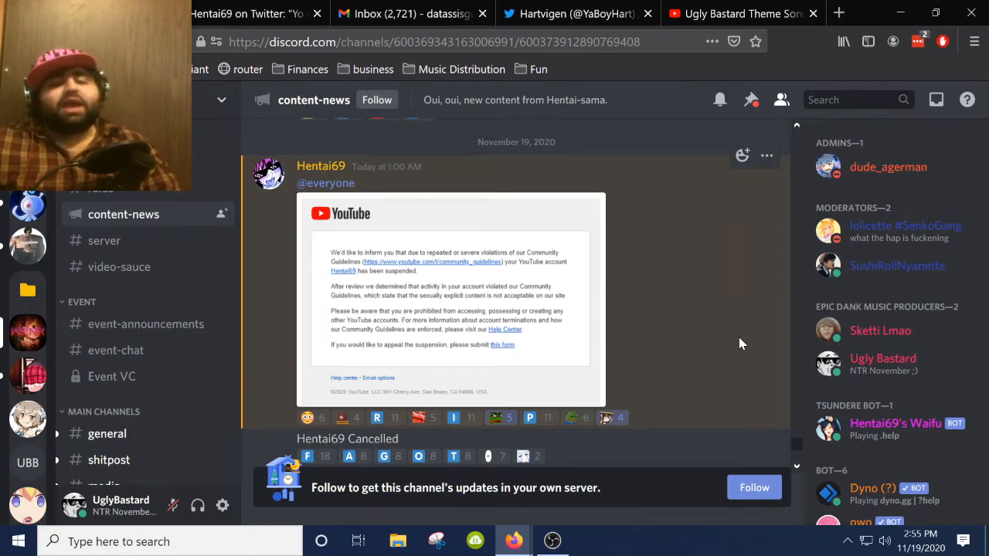
Switch to the 'Ugly Bastard Theme Song' lyric video tab on YouTube.
scroll("down", 3)
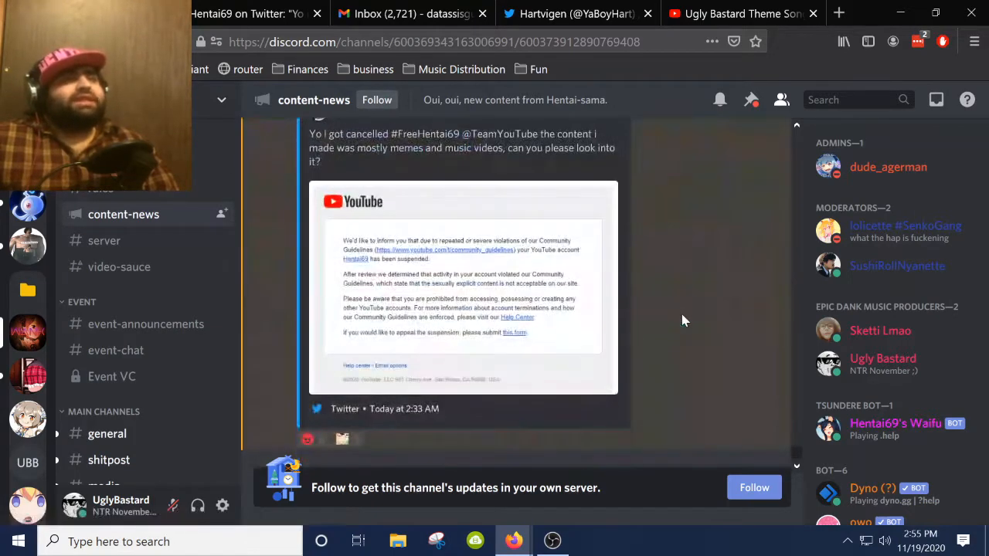
scroll("down", 3)
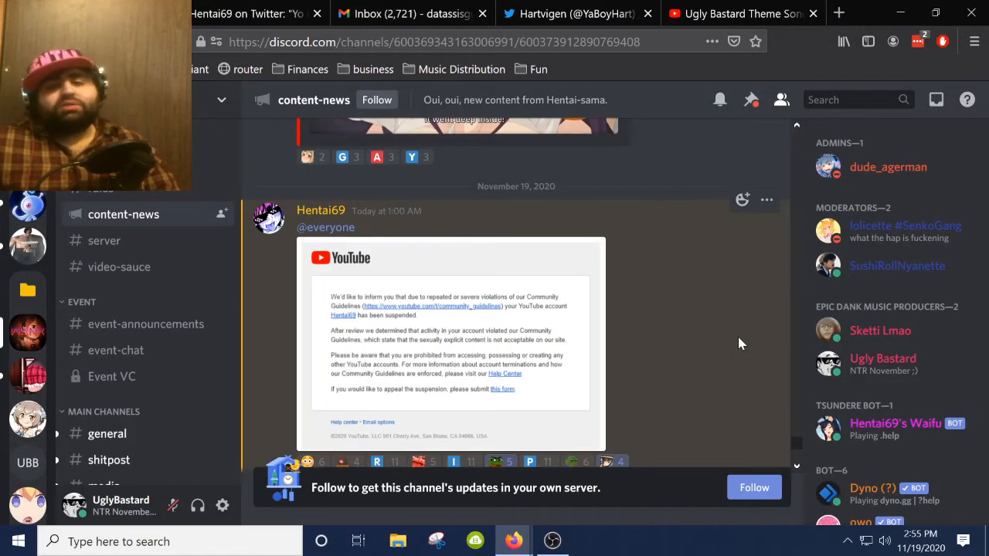
scroll("down", 3)
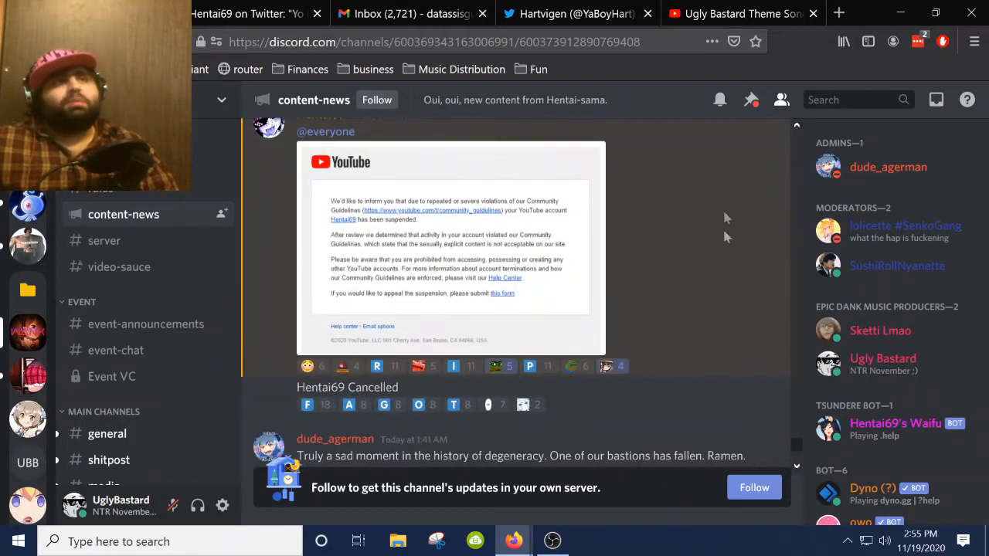
mouse_move(720, 100)
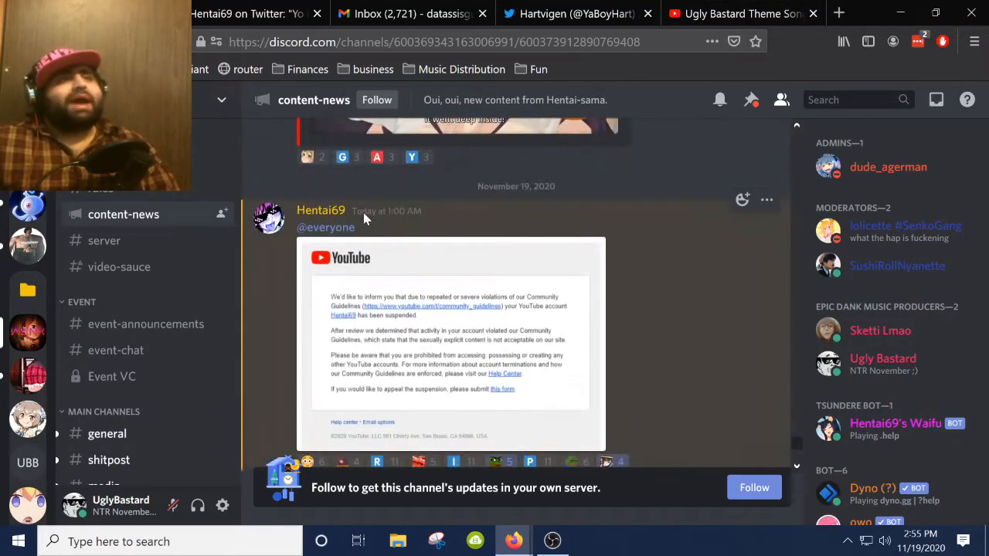
left_click(737, 13)
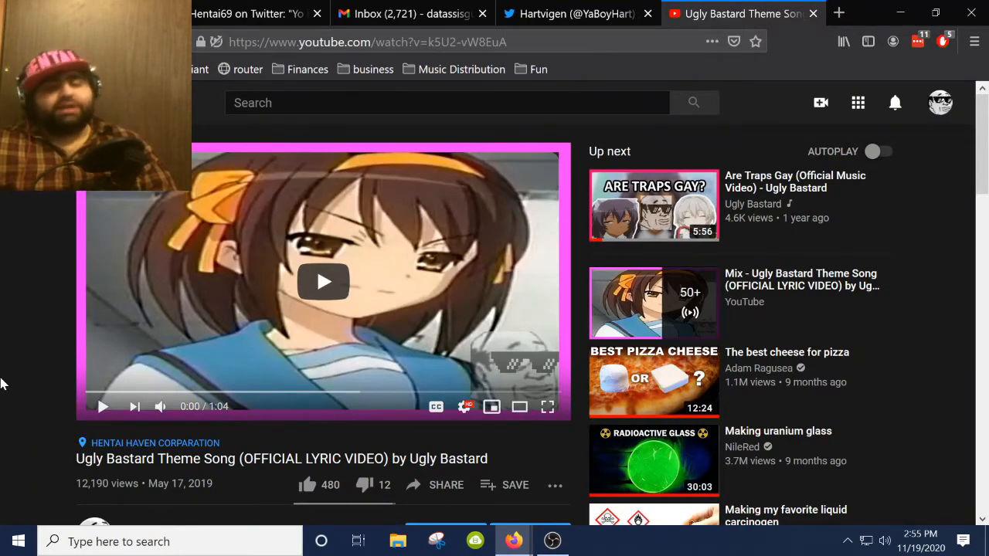
scroll("down", 3)
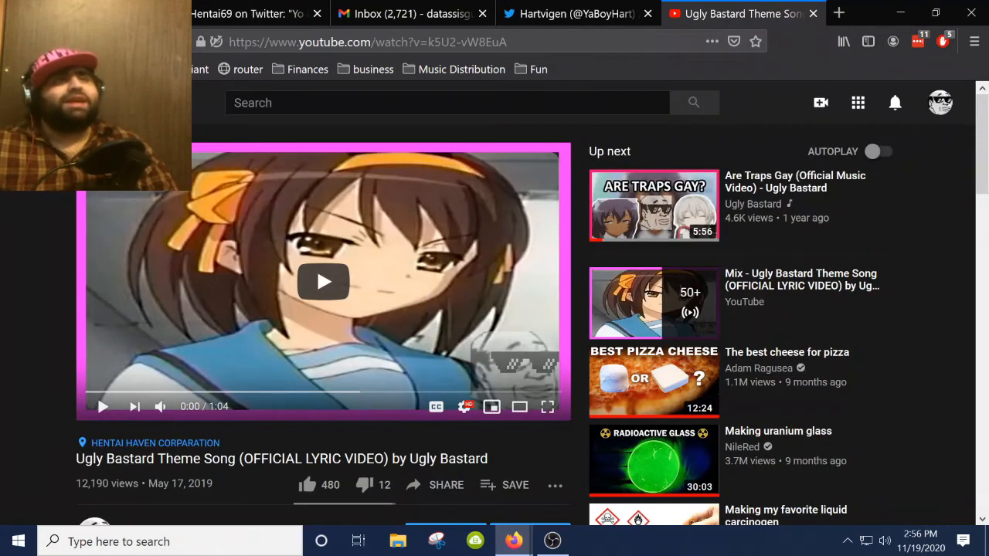
Show the 'Changes to YouTube's Terms of Service' email, scrolled to its summary bullets.
left_click(409, 13)
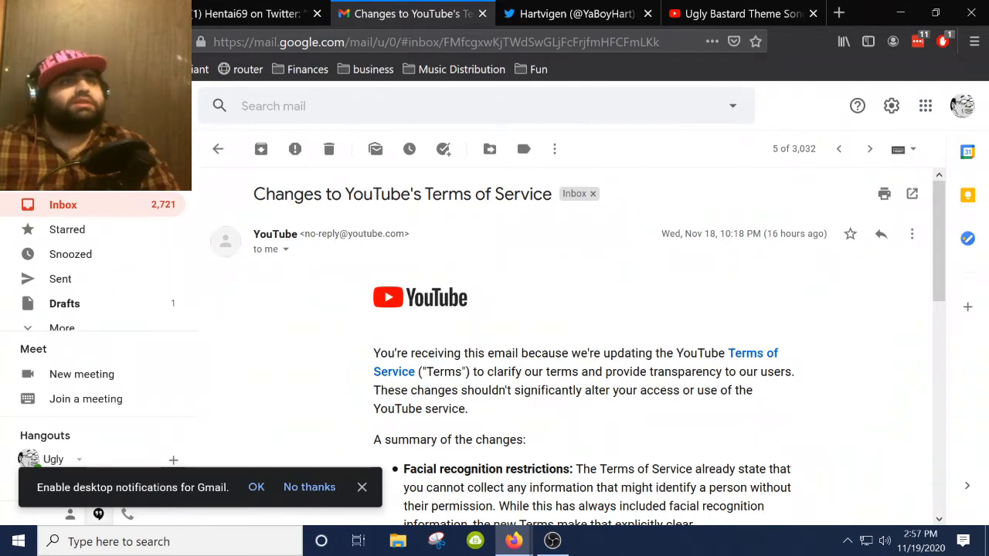
scroll("down", 3)
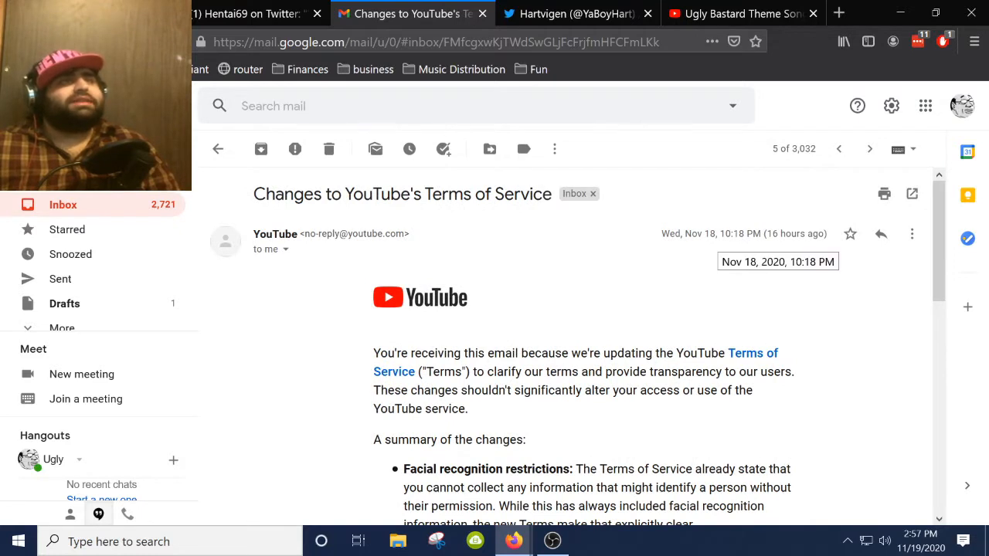
mouse_move(521, 259)
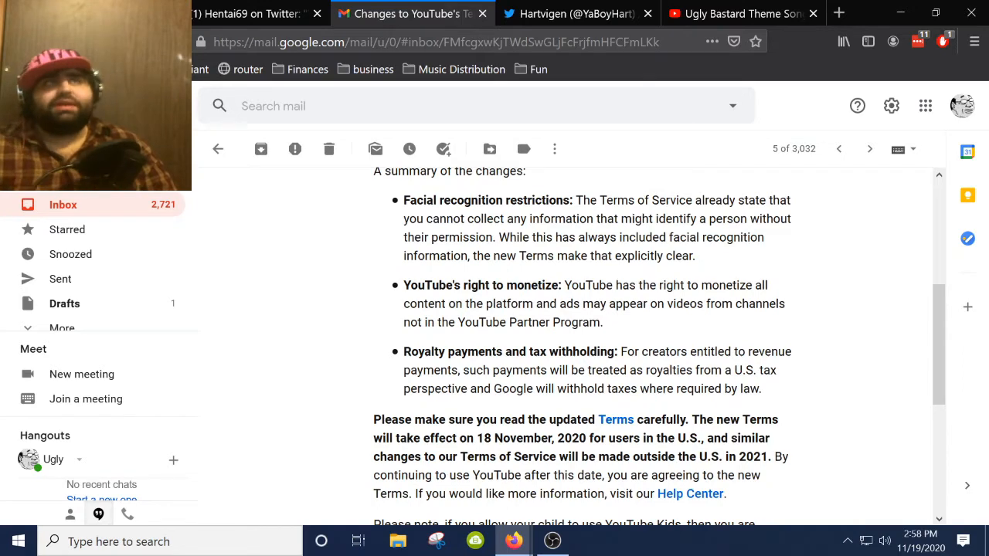
left_click(247, 14)
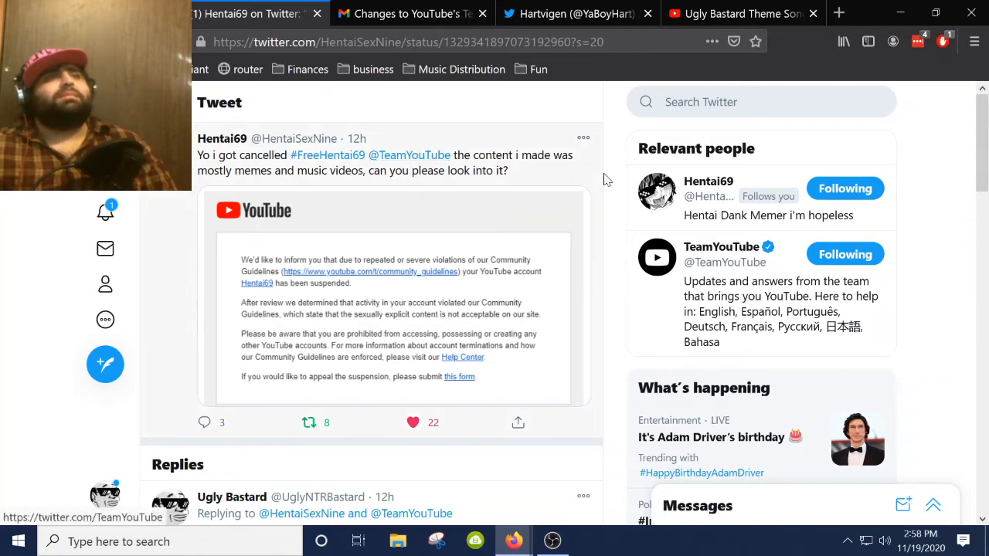
mouse_move(326, 156)
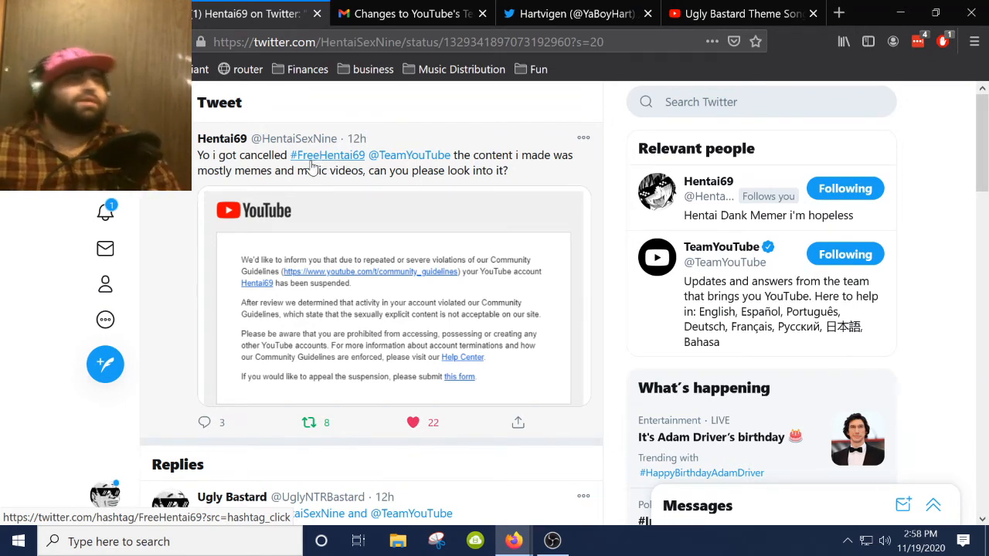
mouse_move(522, 162)
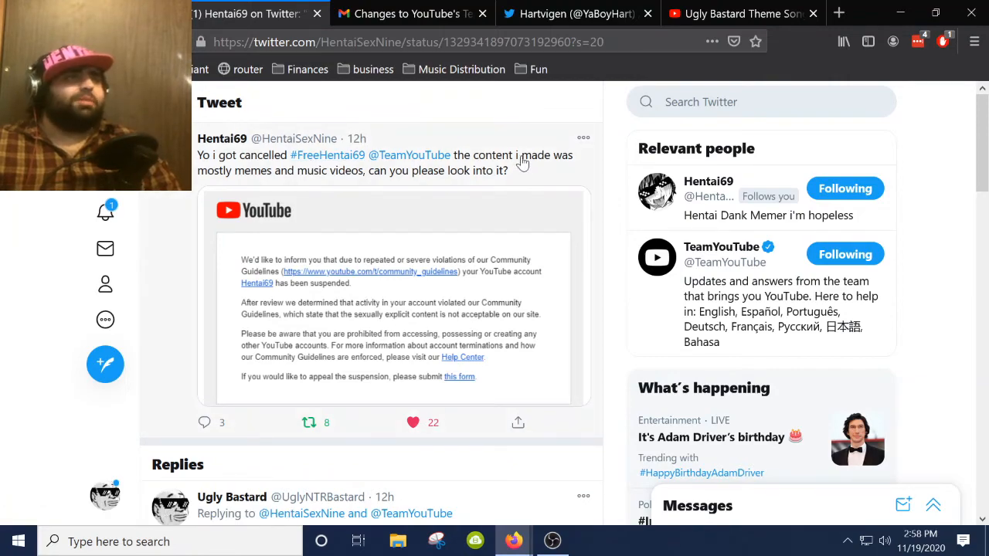
scroll("down", 3)
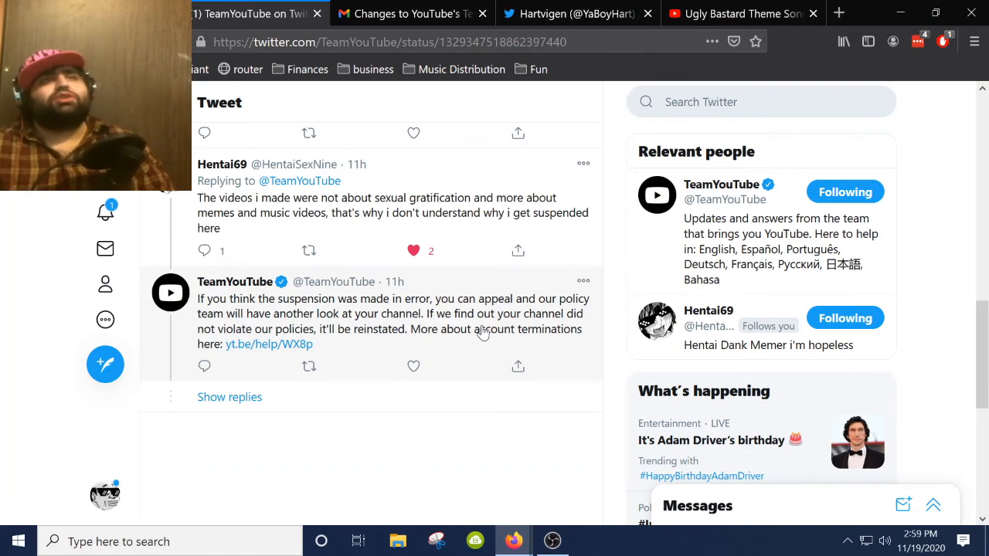
mouse_move(613, 241)
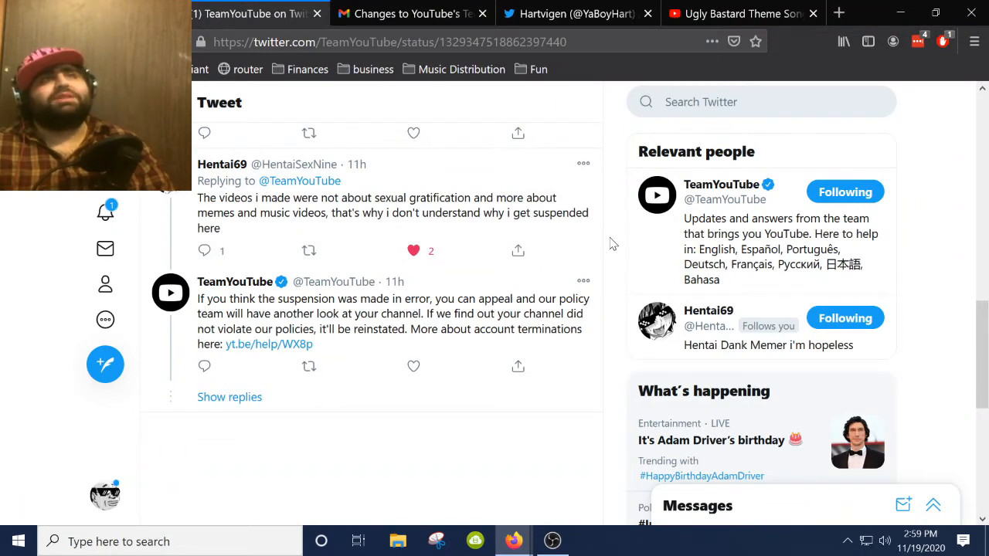
left_click(576, 14)
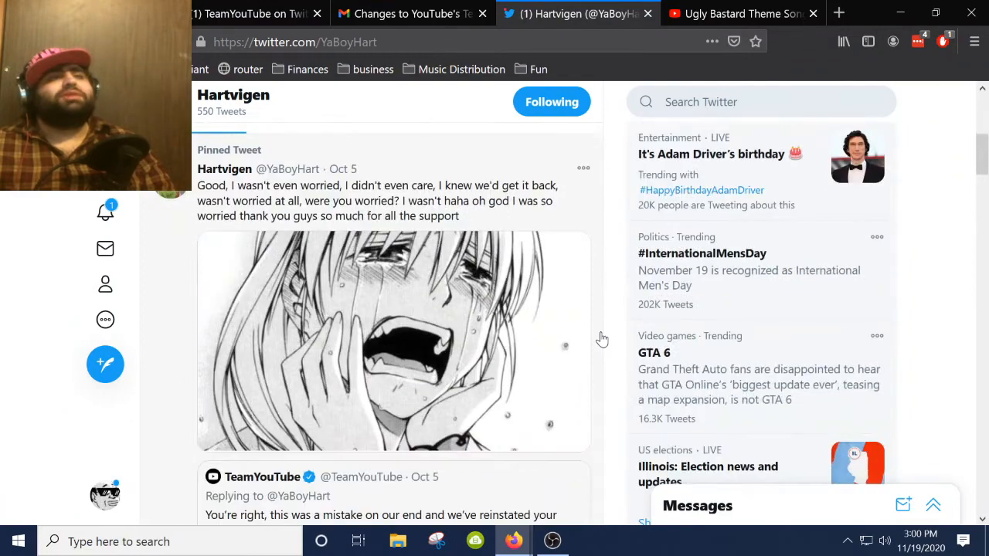
scroll("down", 3)
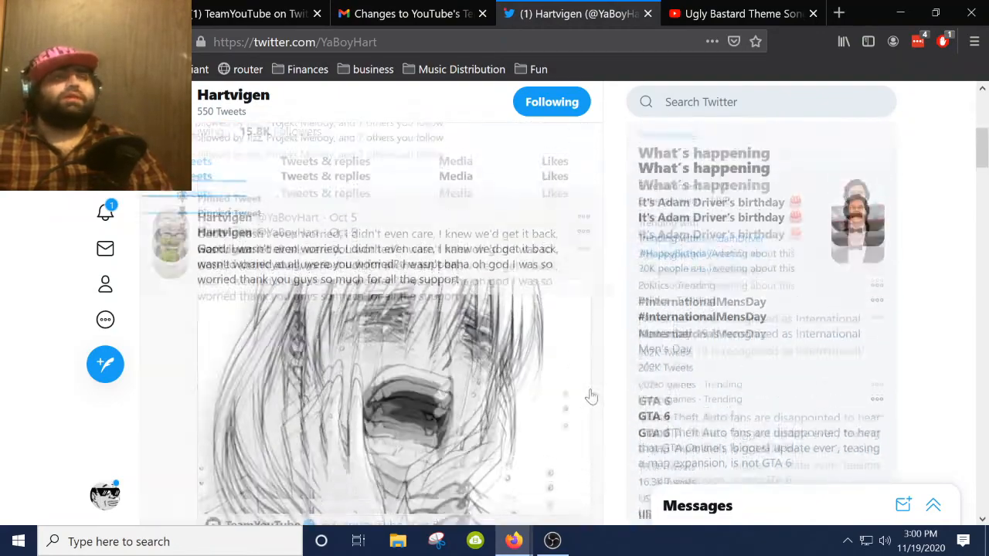
Open the Ugly Bastard profile from the first Twitter tab's sidebar.
left_click(255, 14)
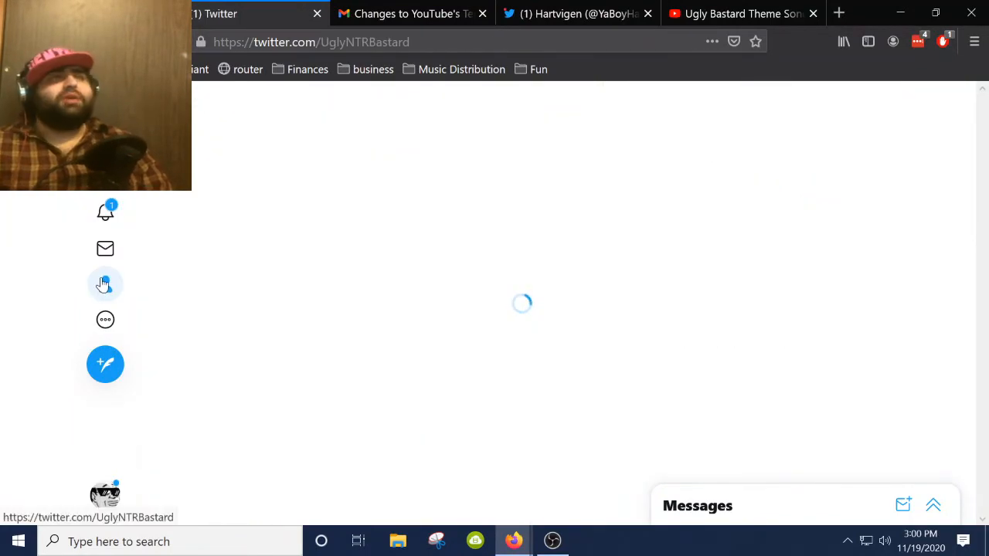
left_click(105, 284)
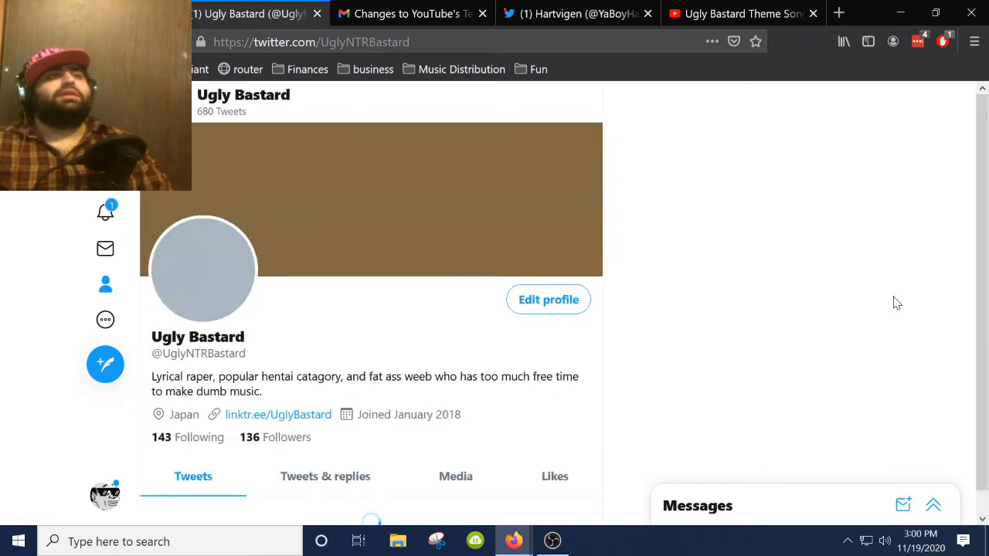